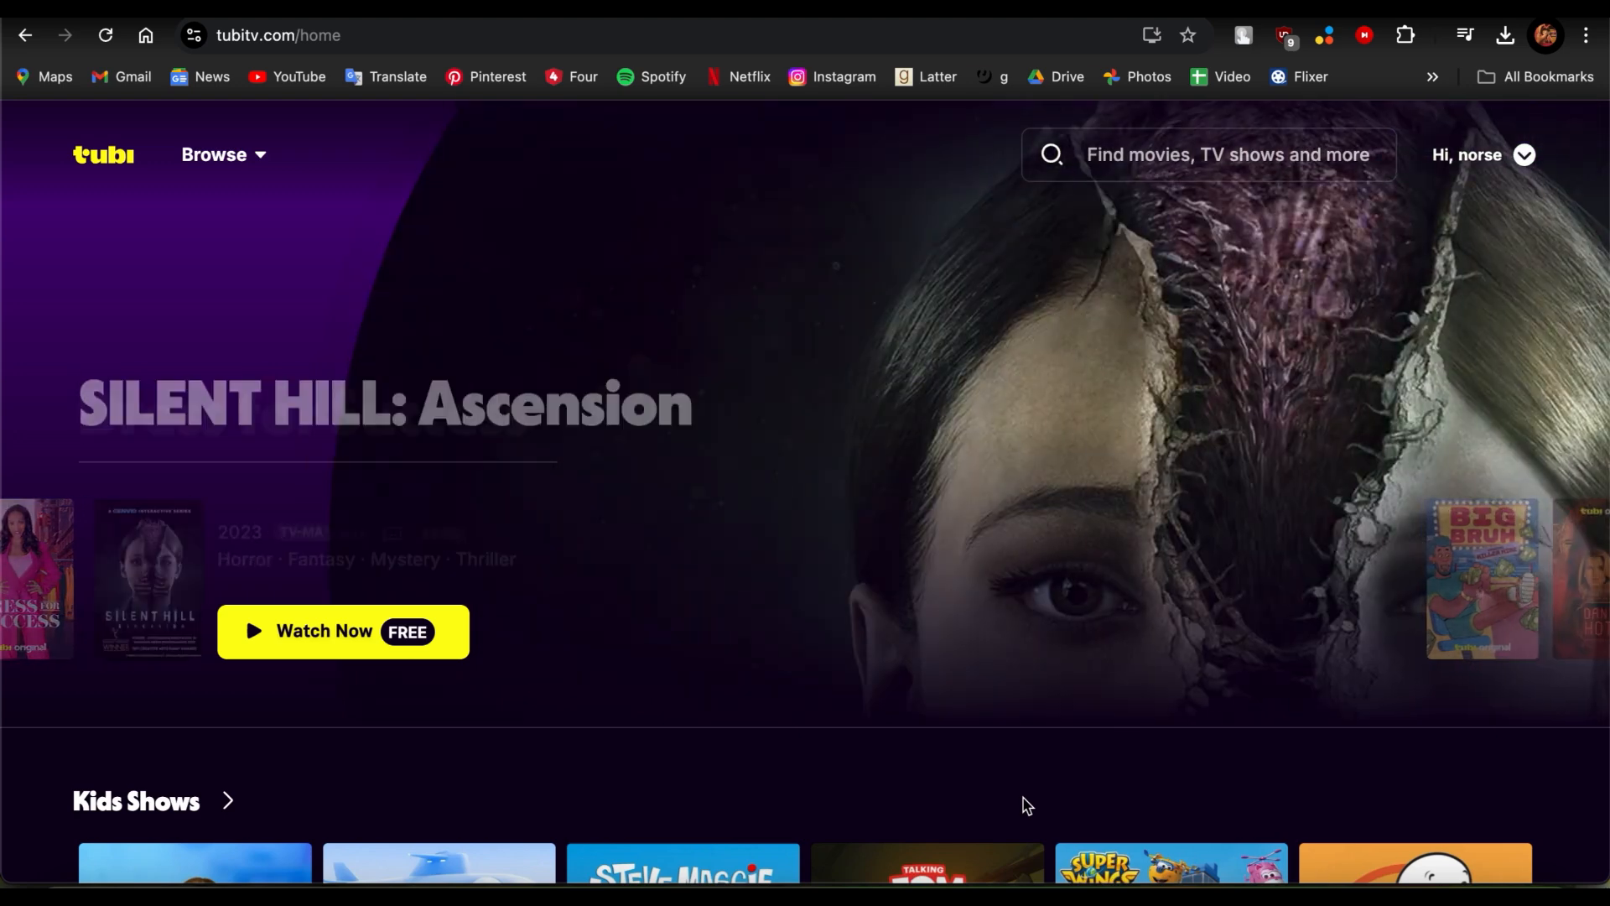
# Step: Bring up the account menu from the 'Hi, norse' dropdown on the Tubi home page
pyautogui.scroll(-3)
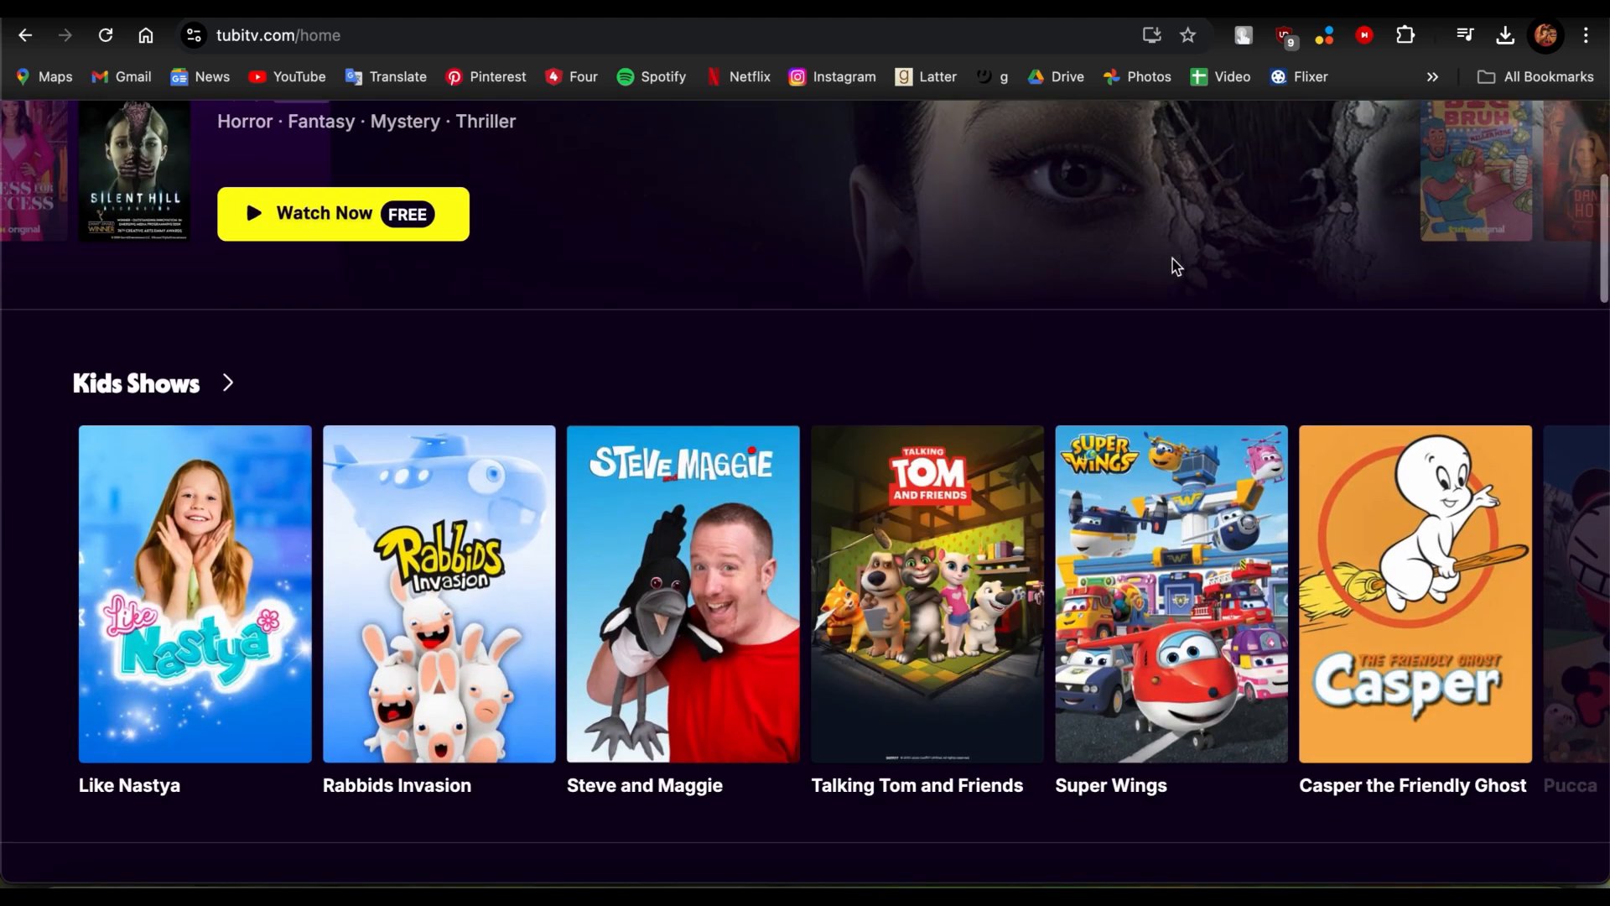
pyautogui.scroll(-3)
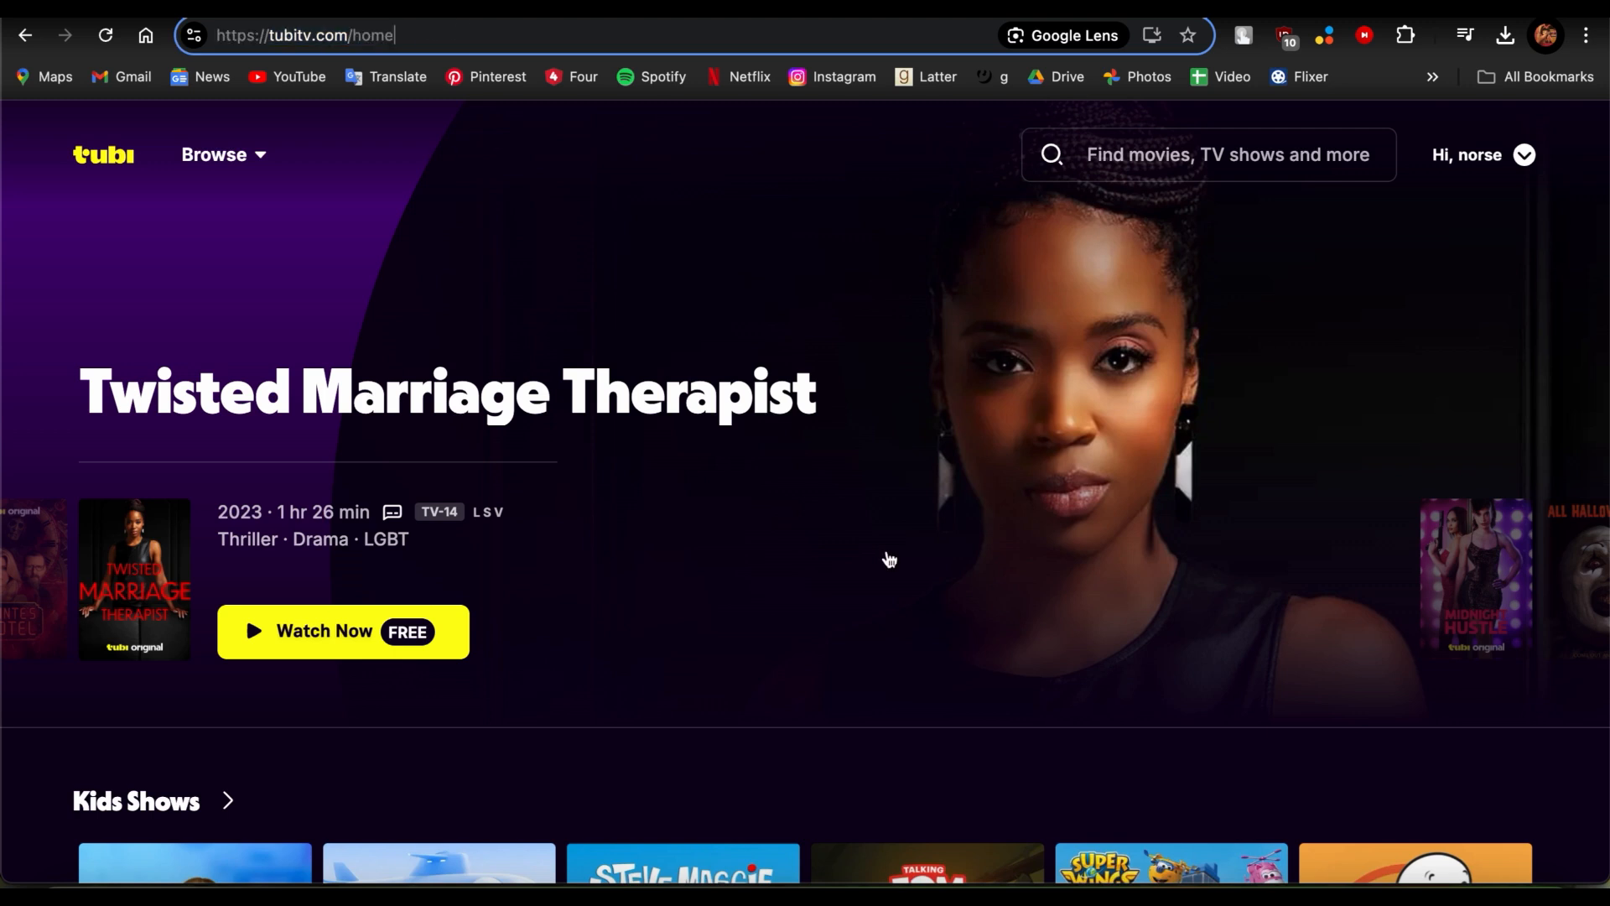
pyautogui.scroll(-3)
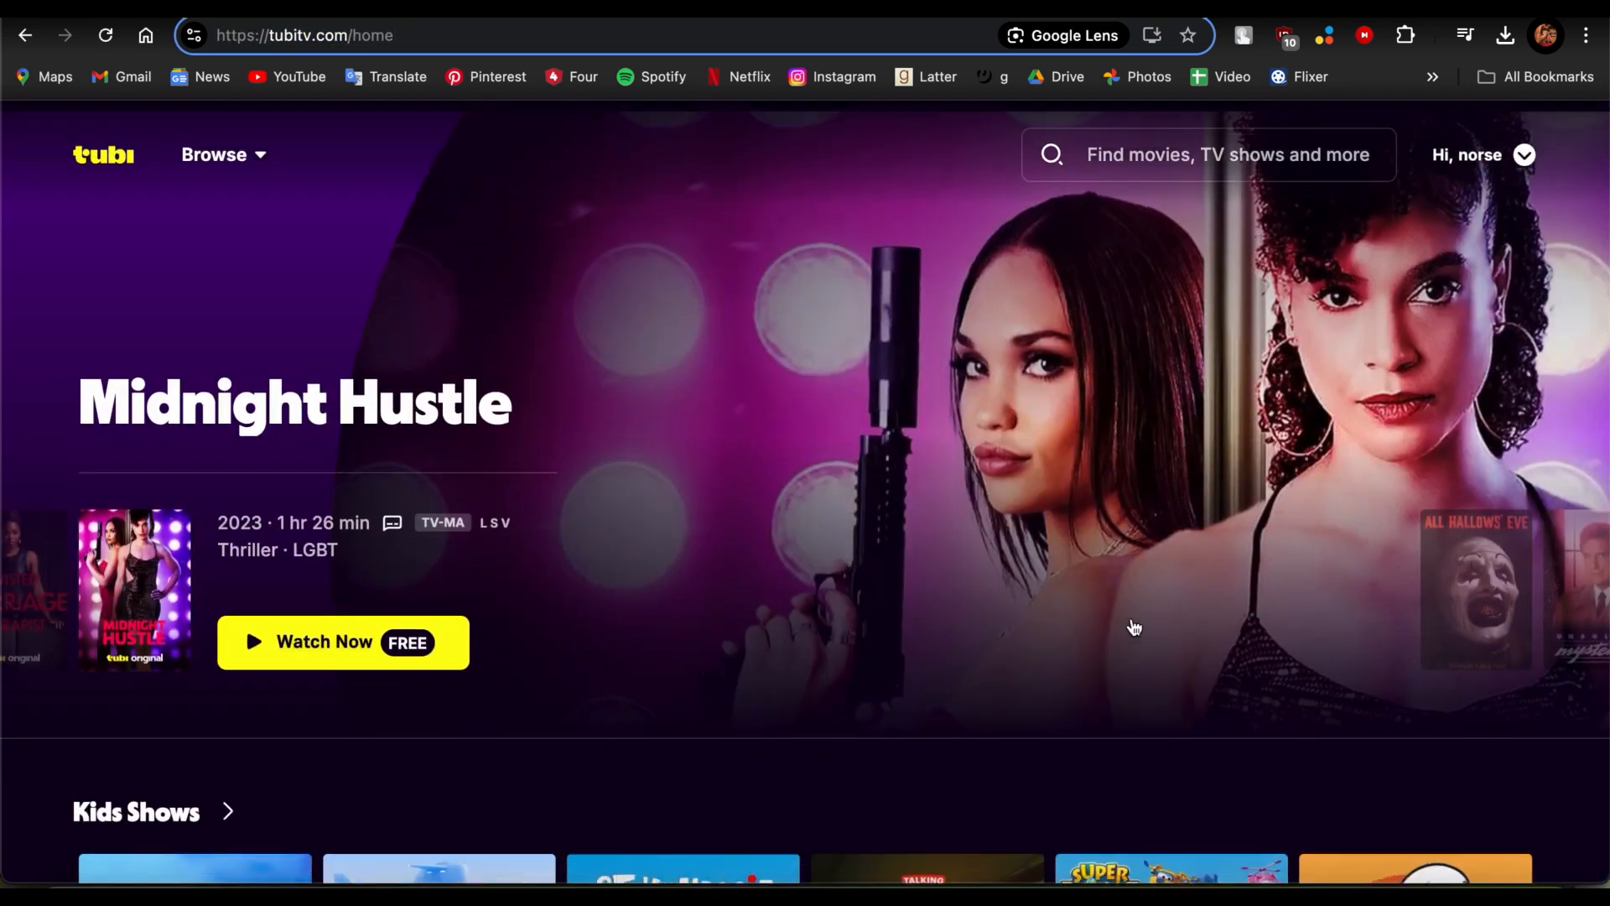
pyautogui.click(1479, 154)
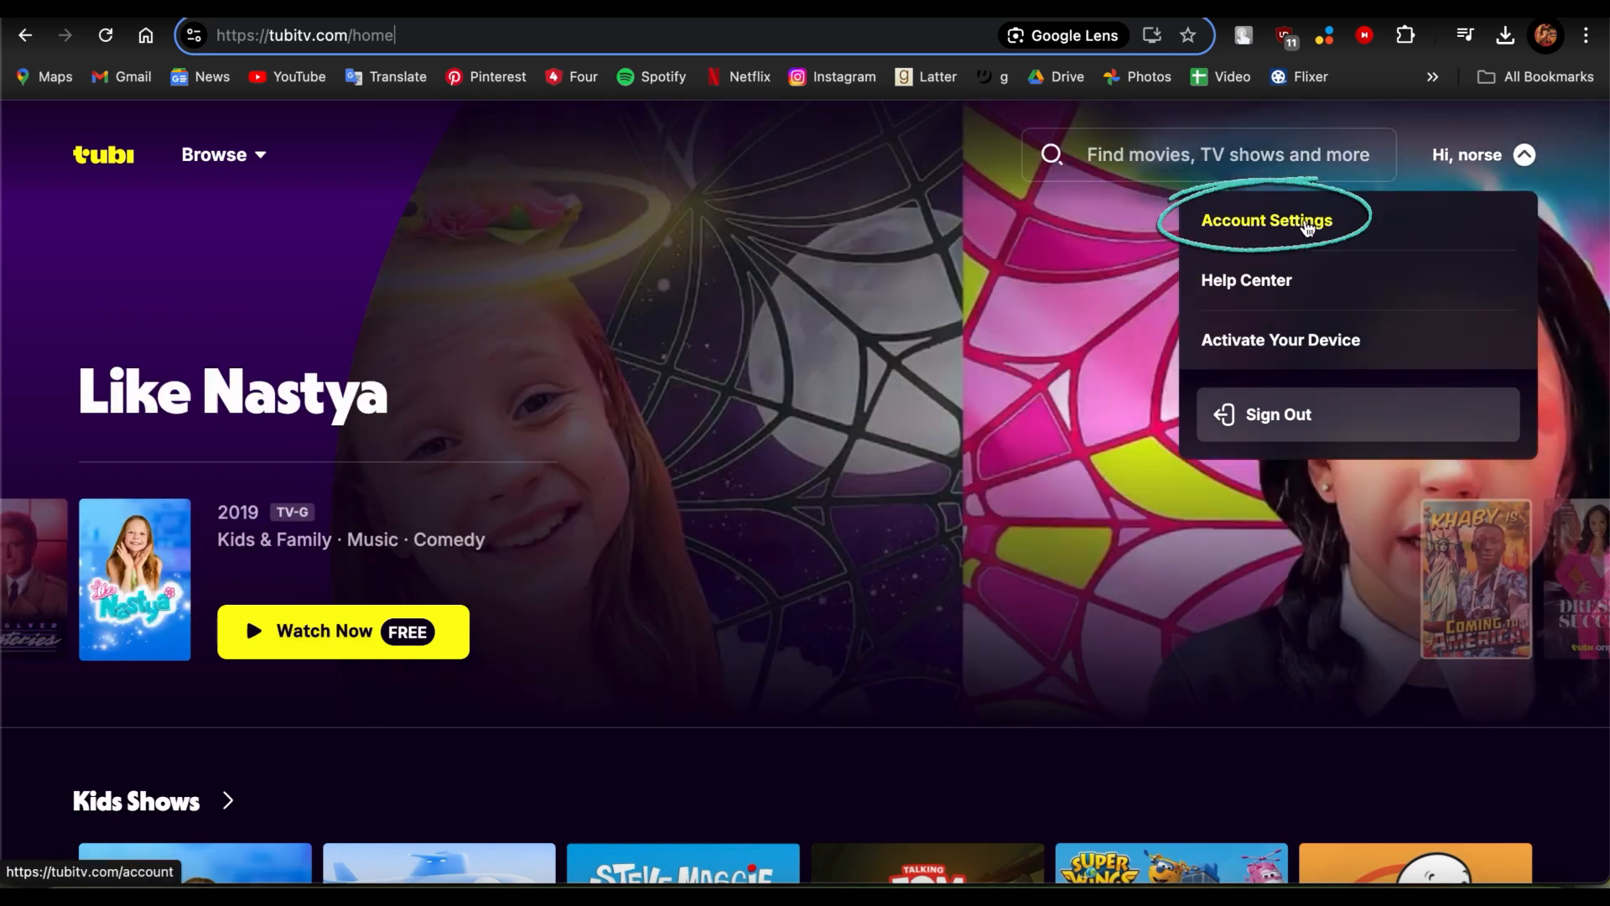
# Step: Go to the My Account settings page from the account menu
pyautogui.click(1266, 220)
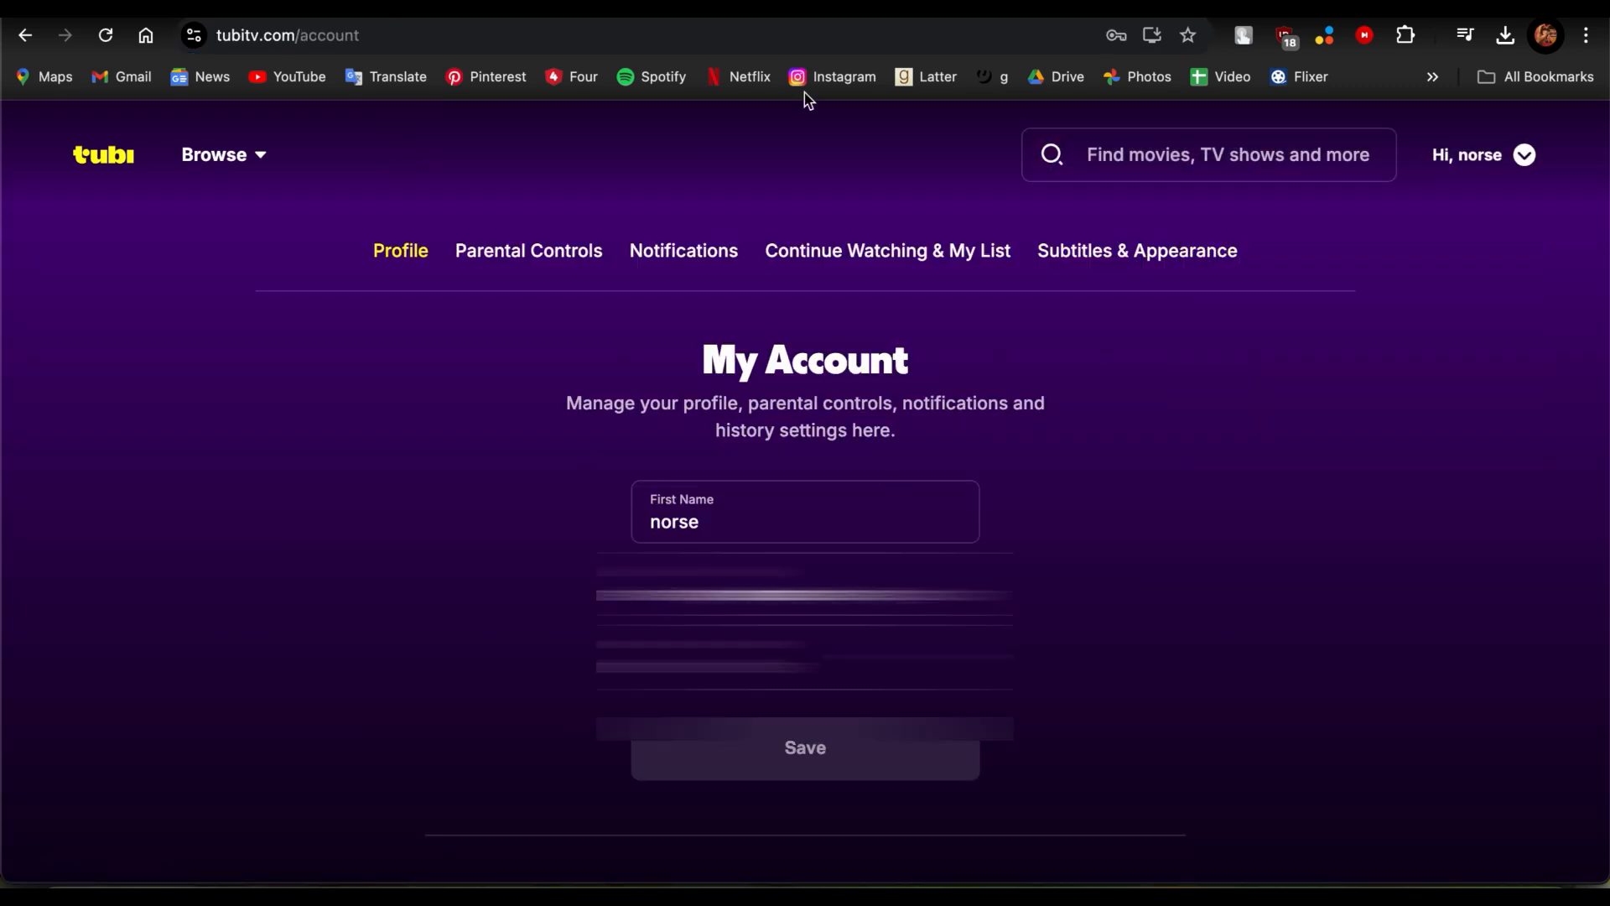
pyautogui.moveTo(1053, 459)
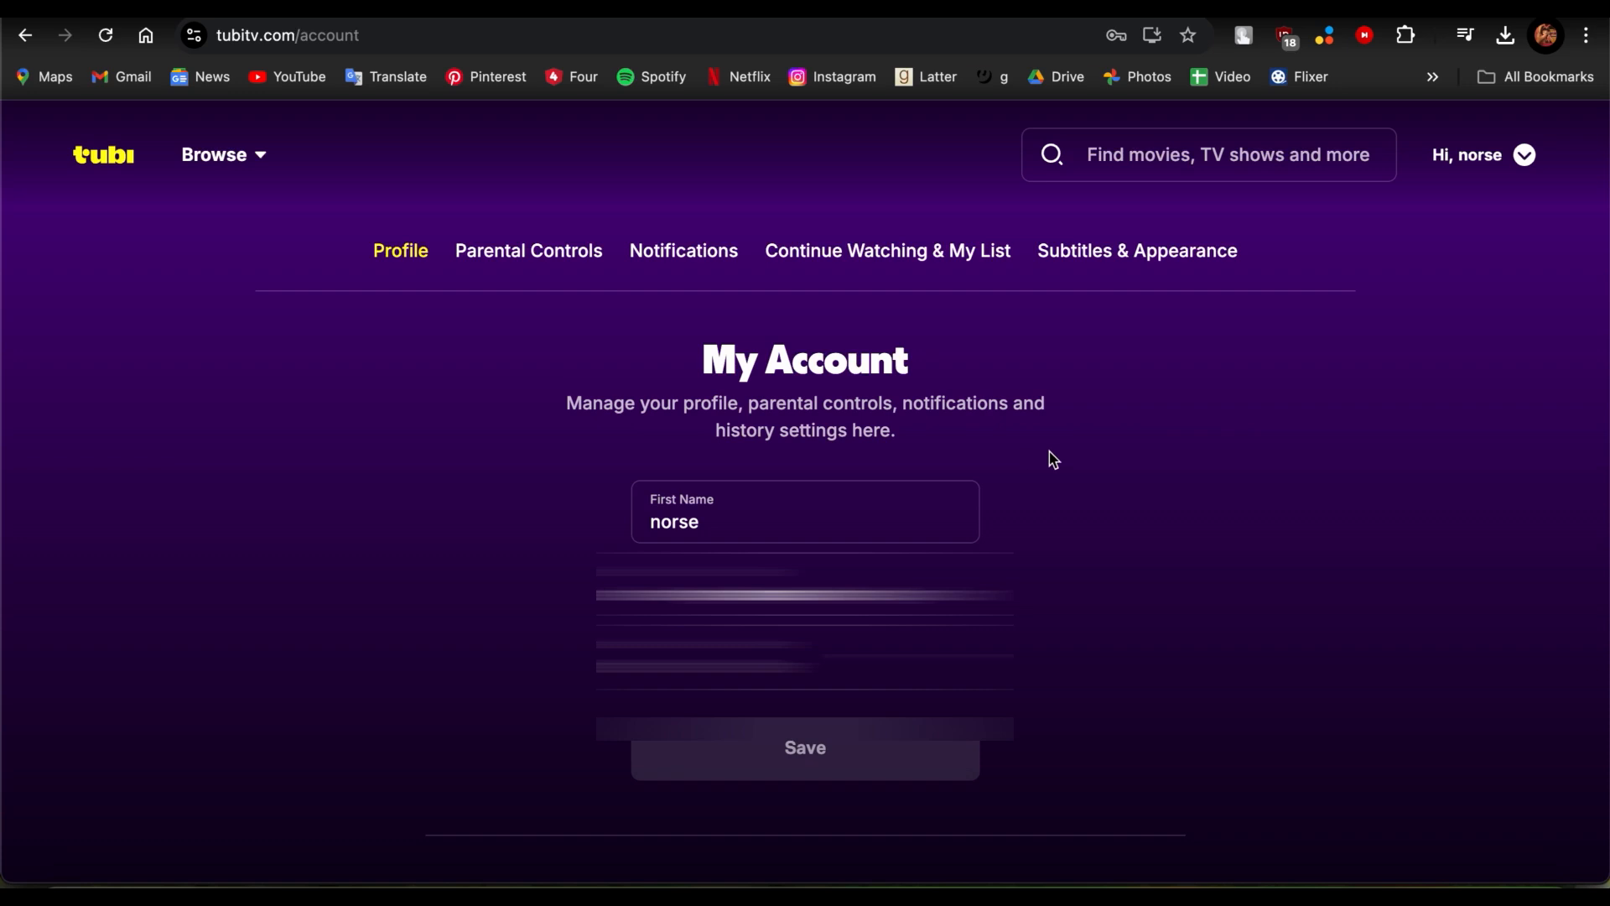
pyautogui.moveTo(369, 295)
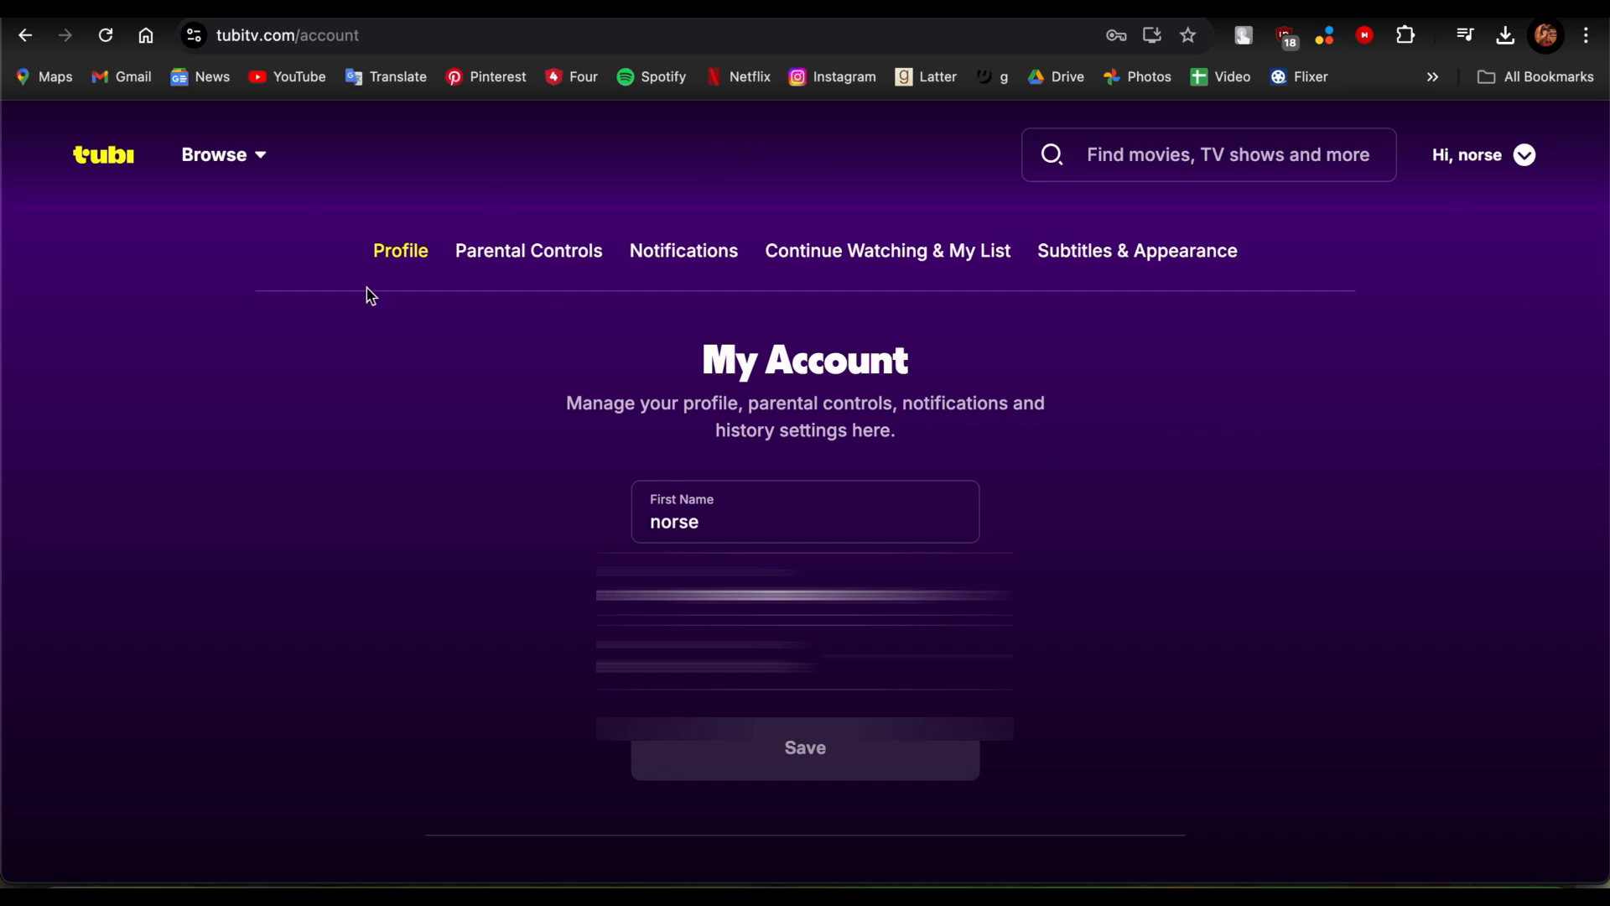
pyautogui.moveTo(544, 181)
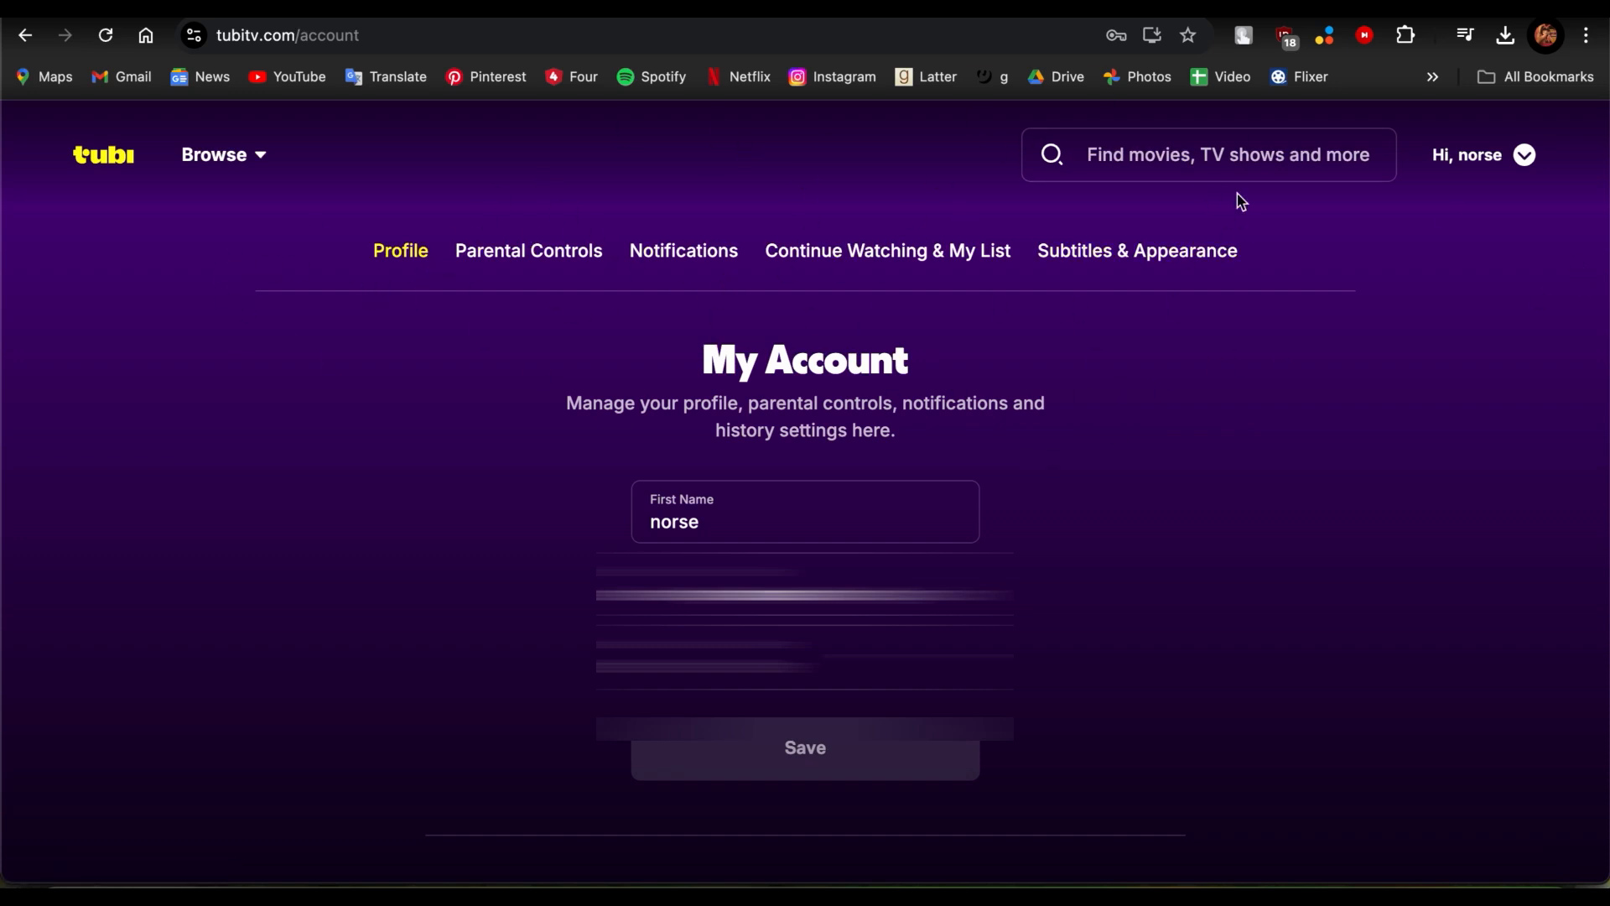
pyautogui.moveTo(533, 268)
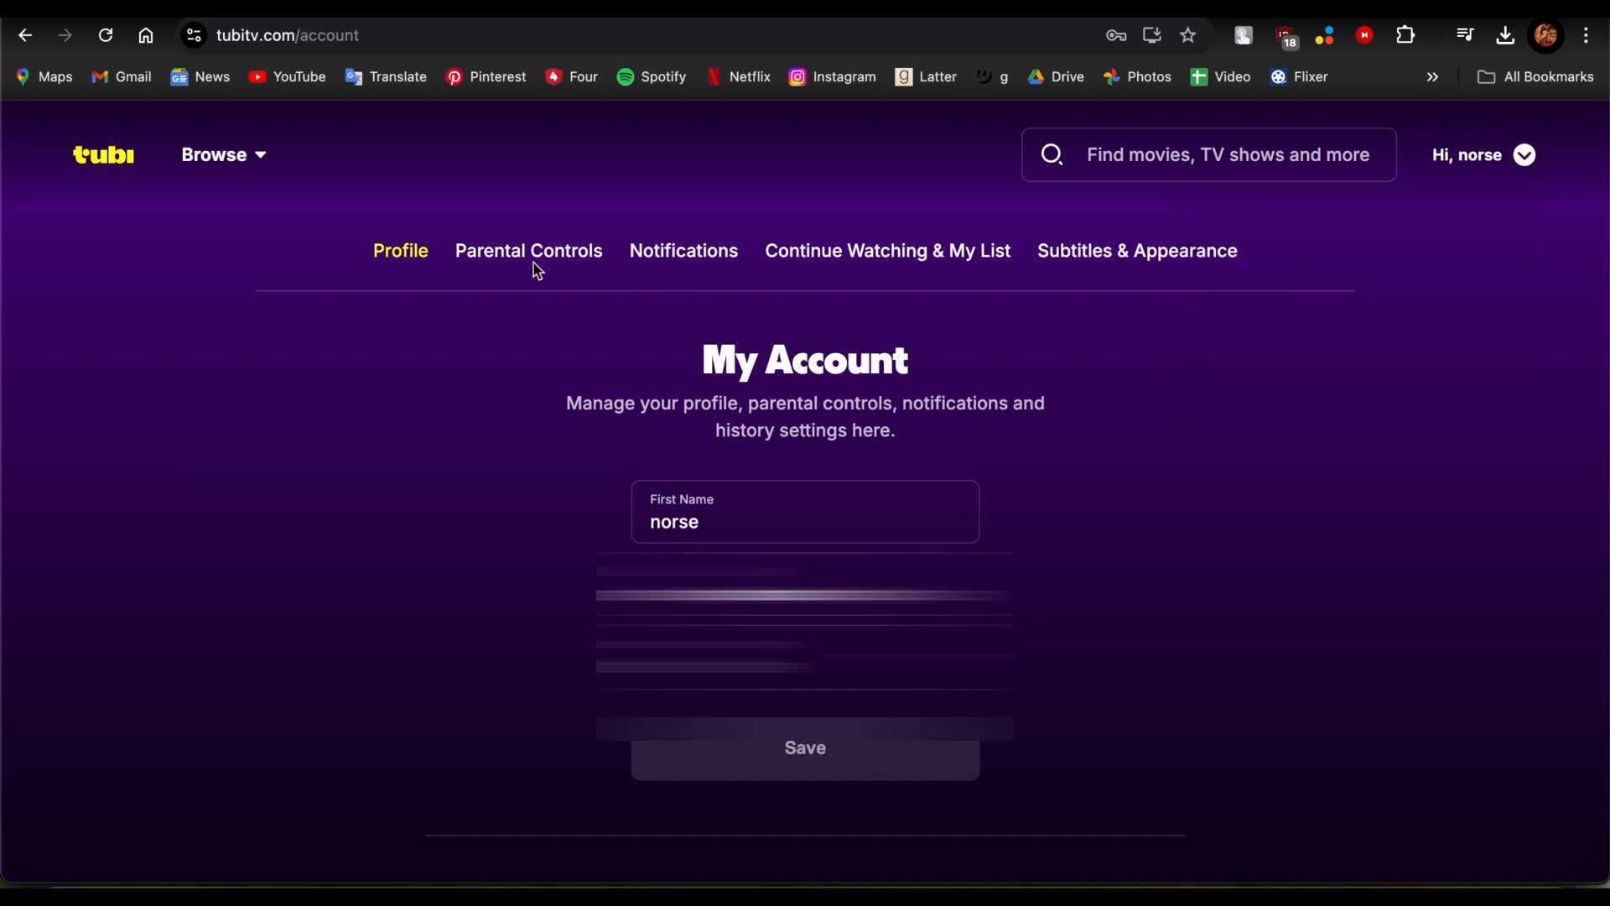
# Step: On the Parental Controls page, change the content restriction level from Adults to Teens
pyautogui.click(528, 250)
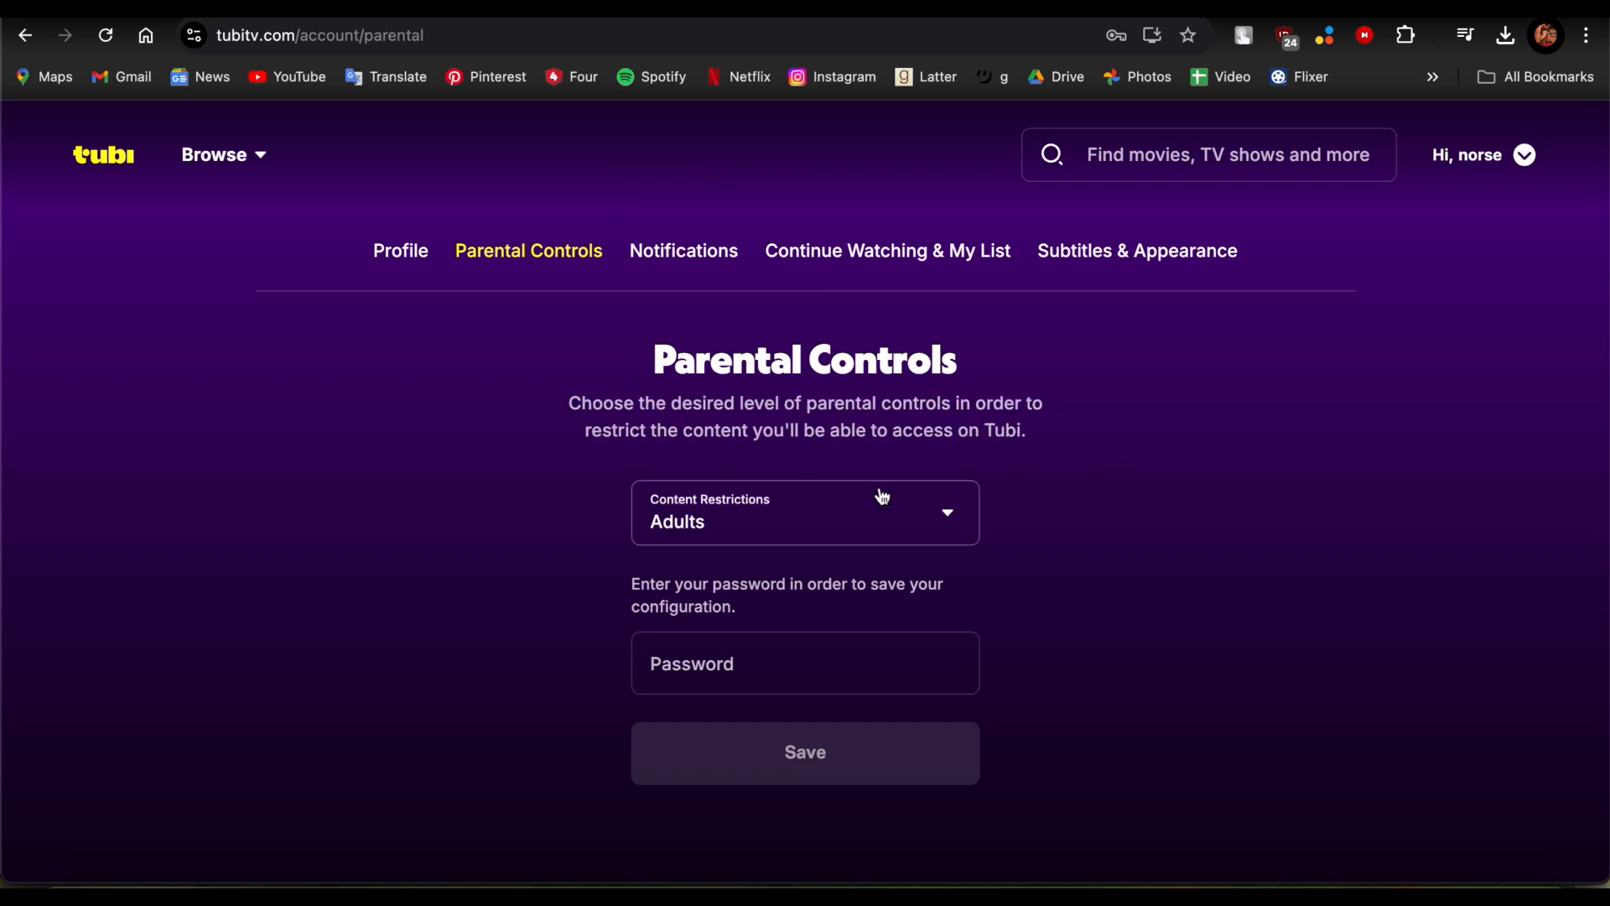
pyautogui.click(803, 511)
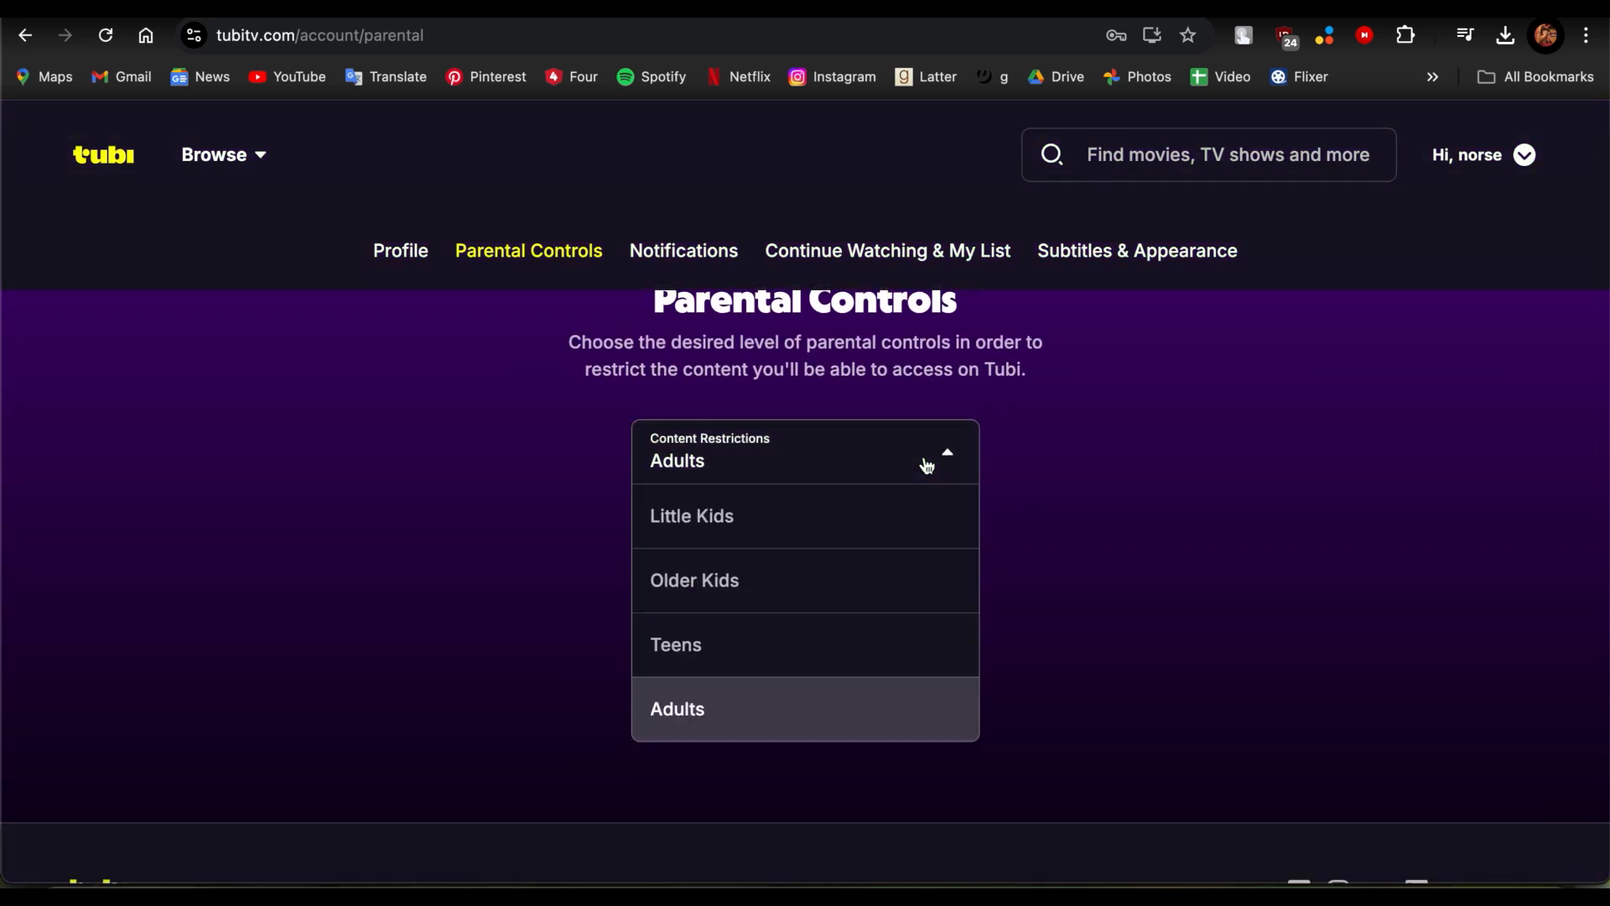
pyautogui.scroll(-3)
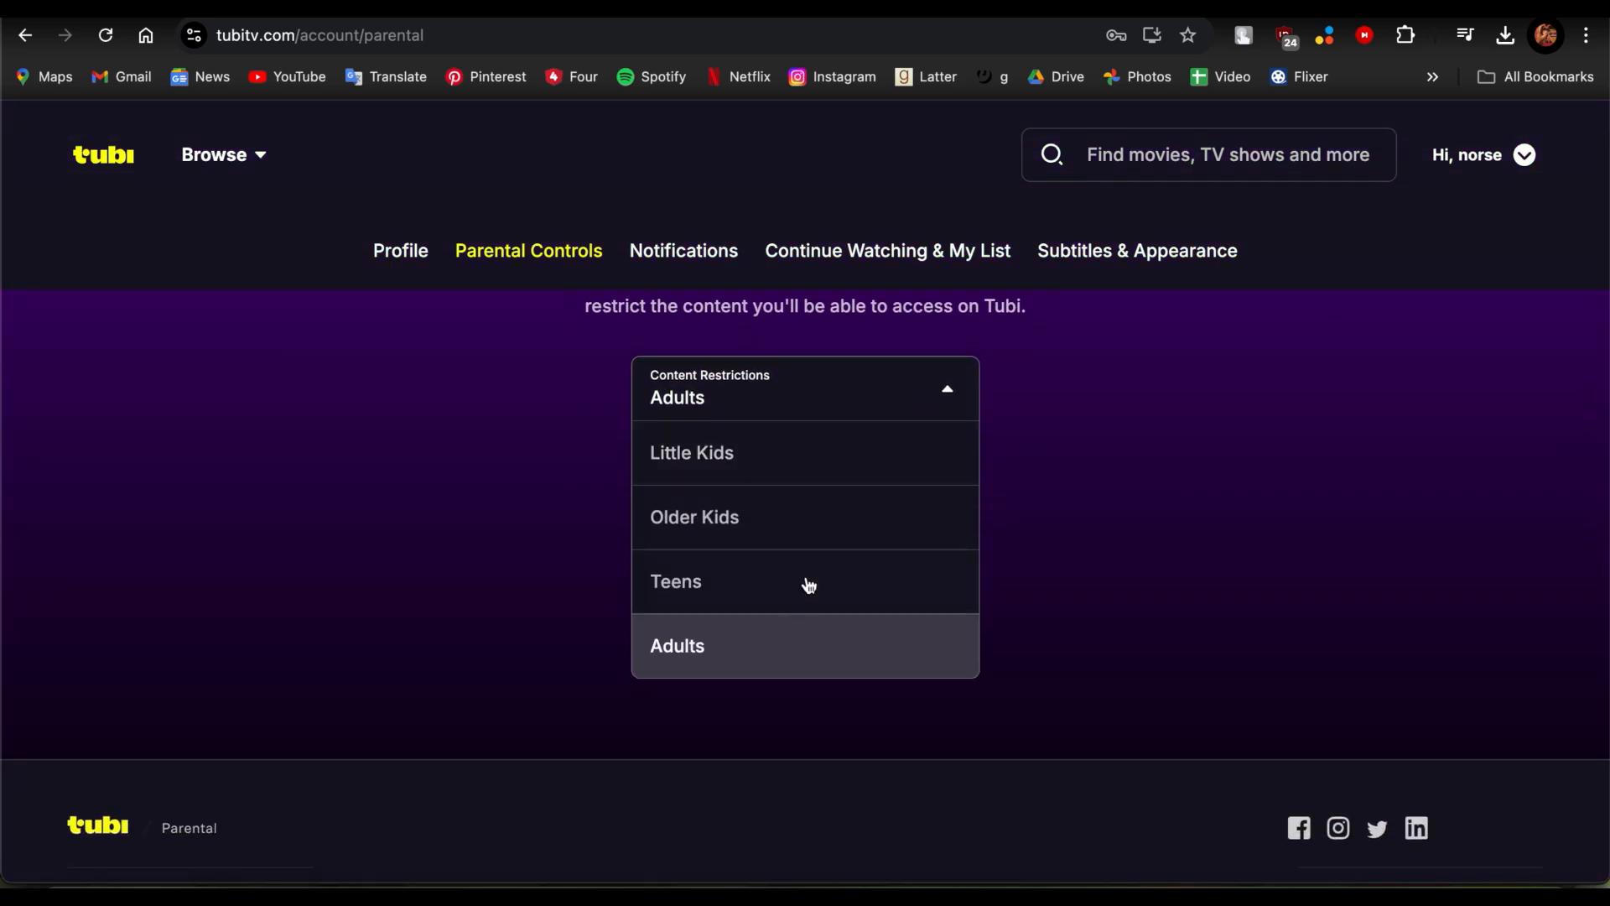
pyautogui.click(675, 582)
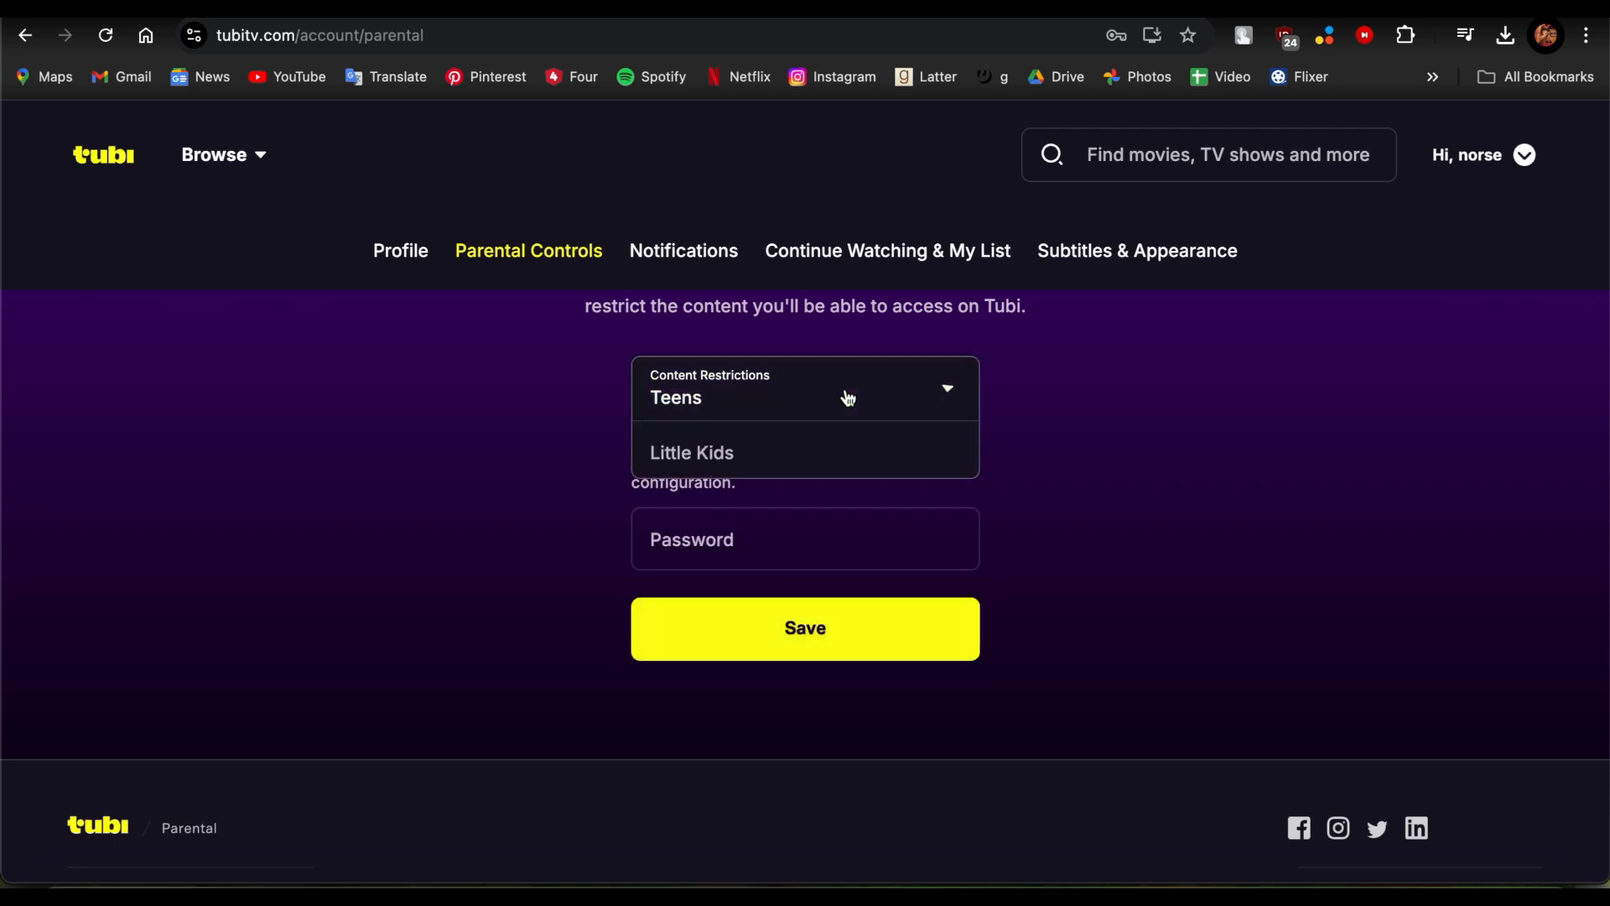
pyautogui.click(691, 453)
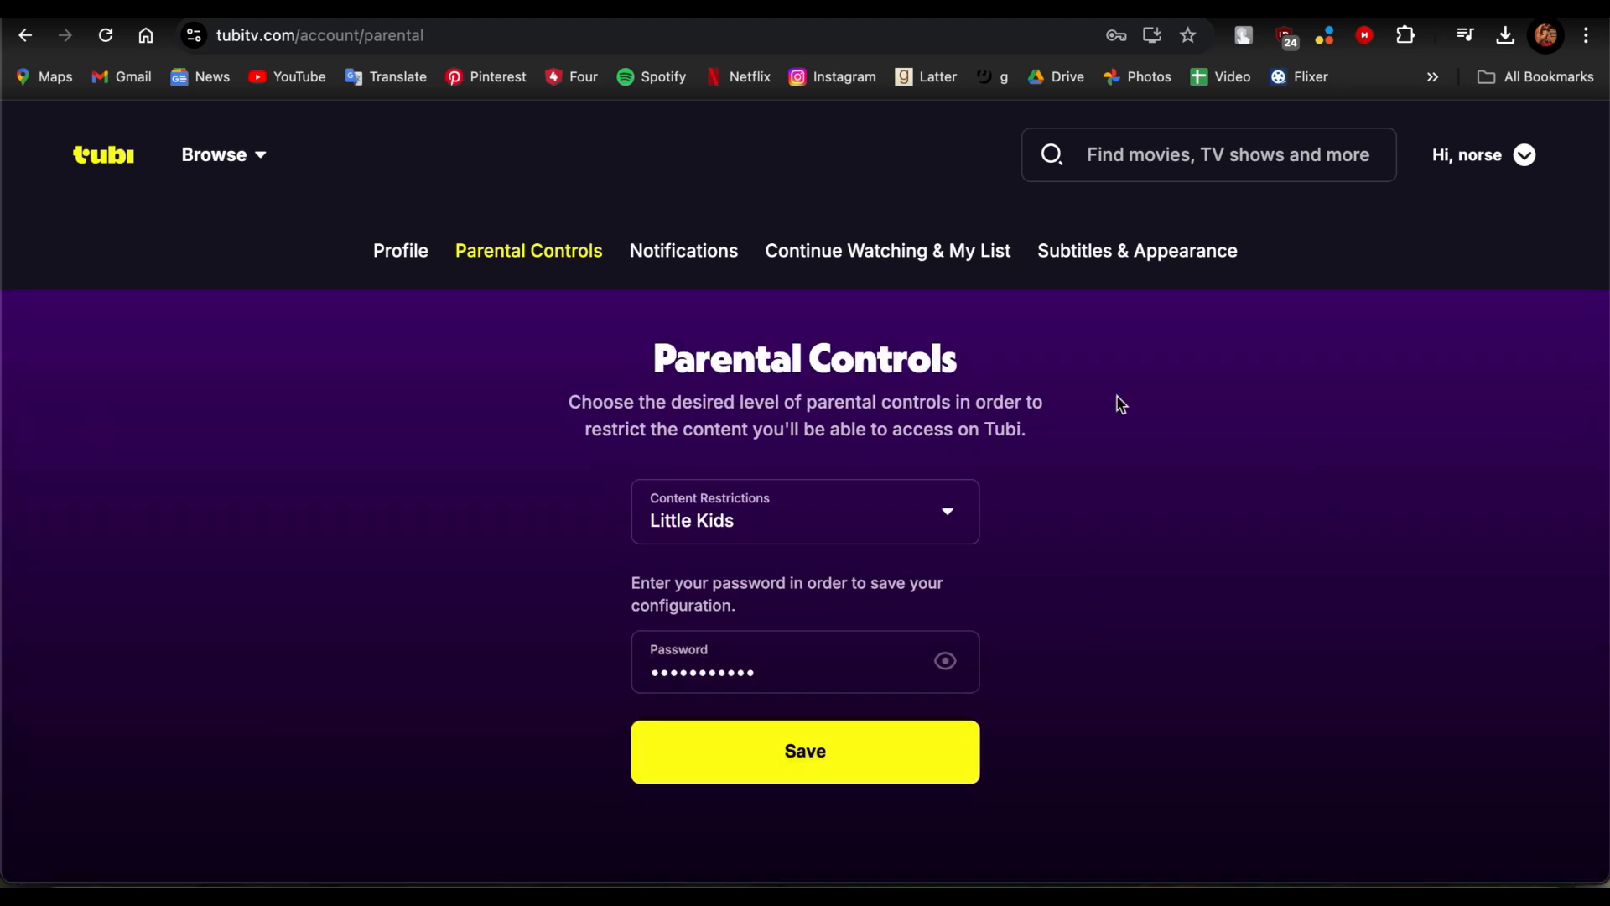
pyautogui.moveTo(1288, 446)
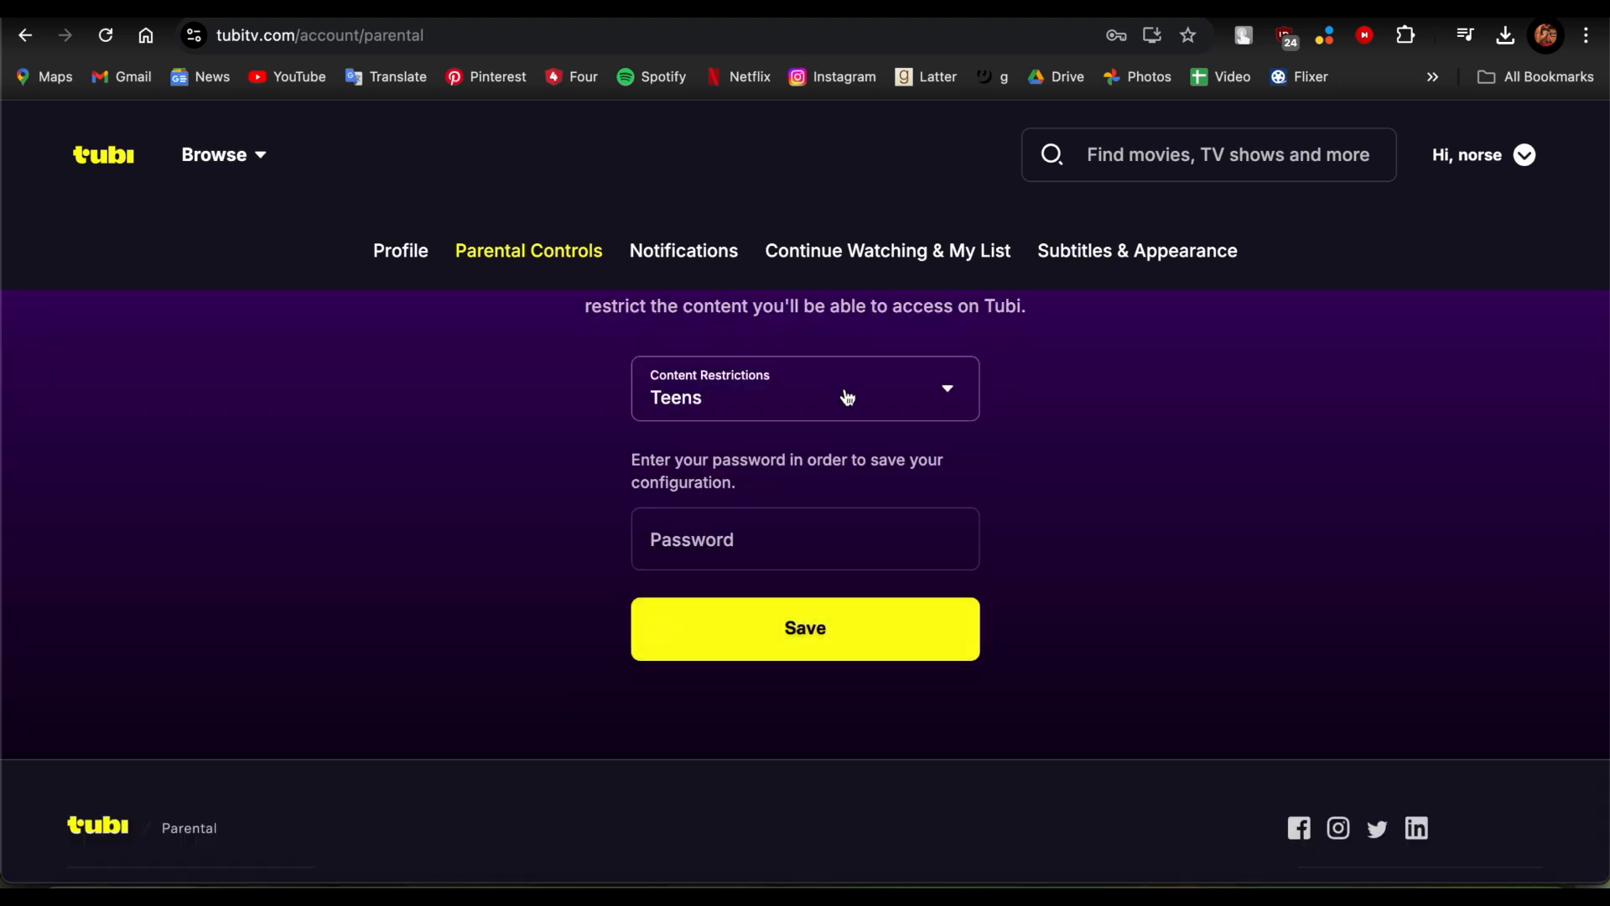
# Step: Set the content restriction level to Little Kids for saving with the account password
pyautogui.click(803, 388)
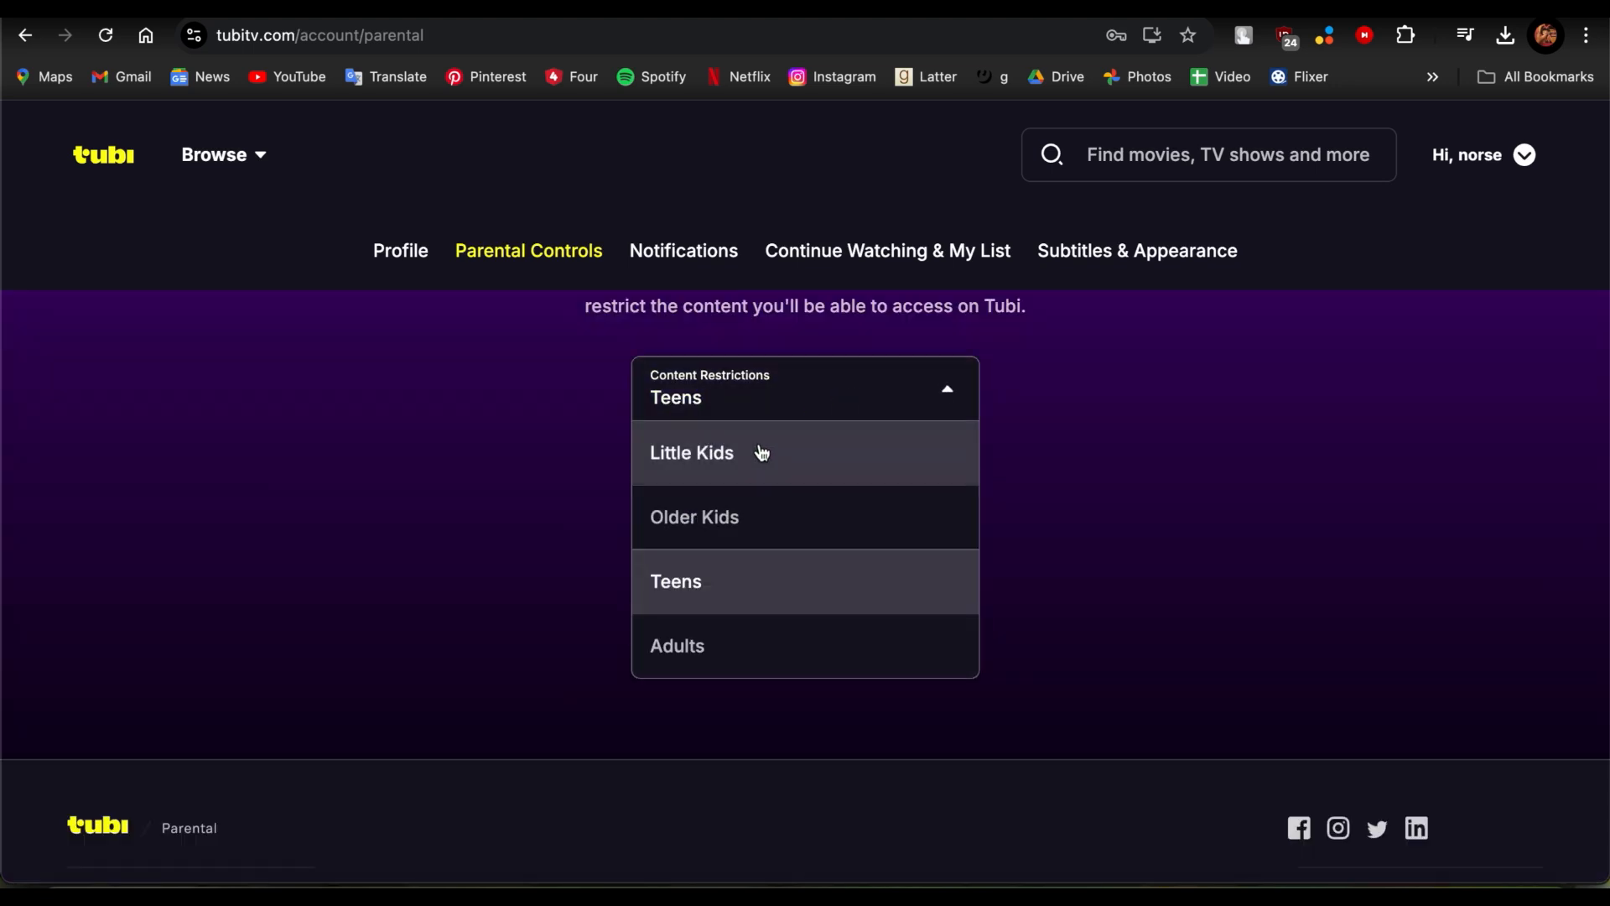
pyautogui.click(691, 453)
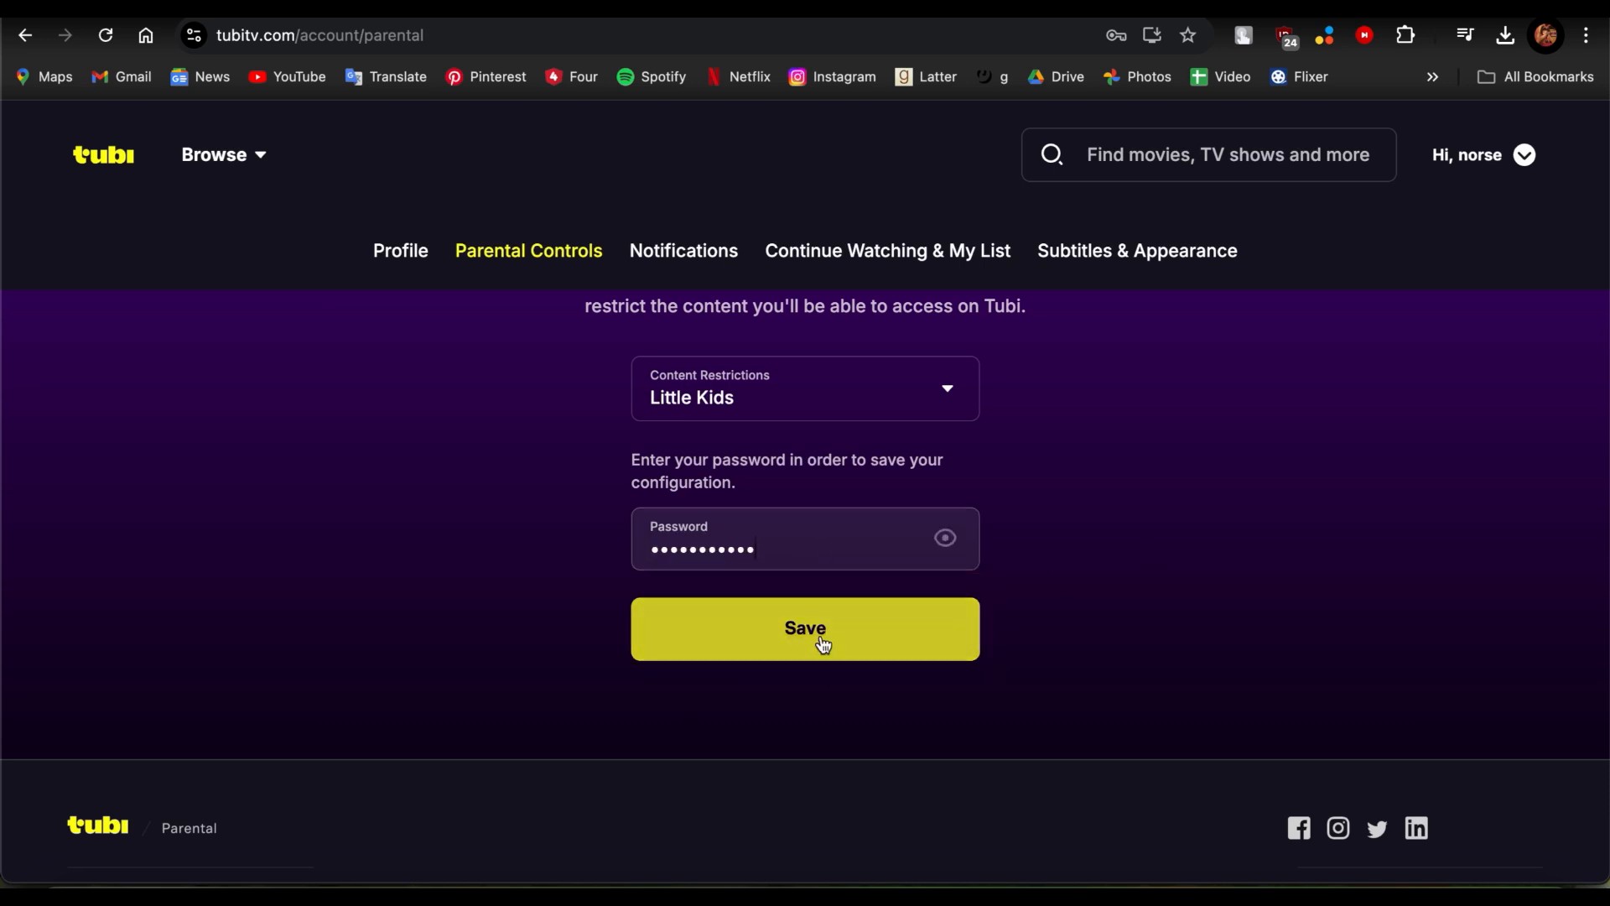
pyautogui.scroll(3)
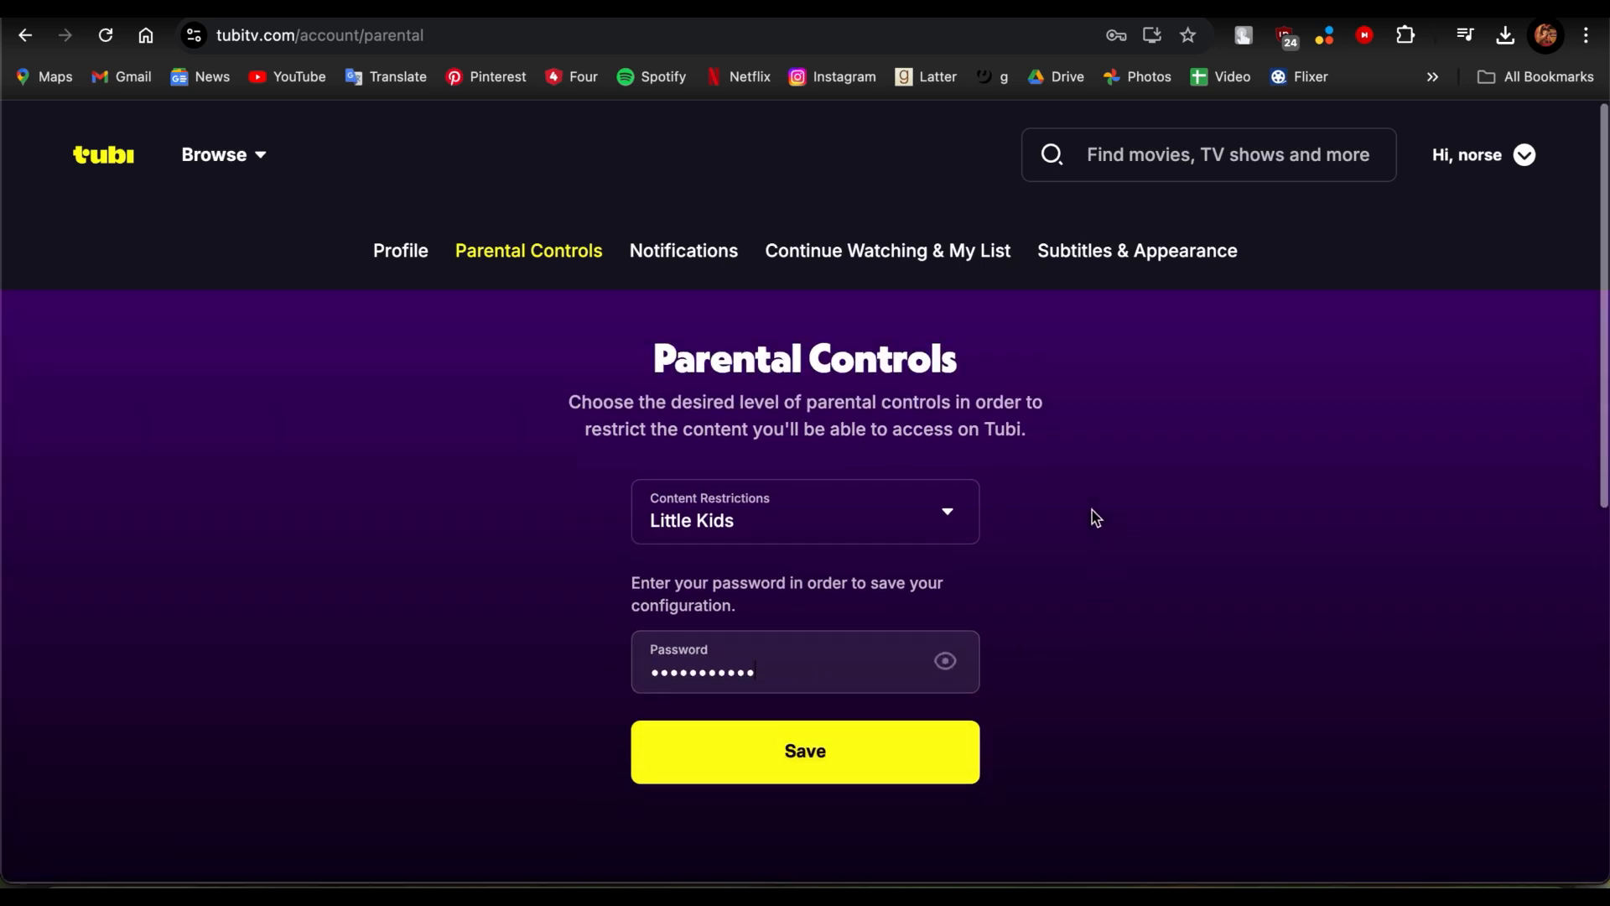